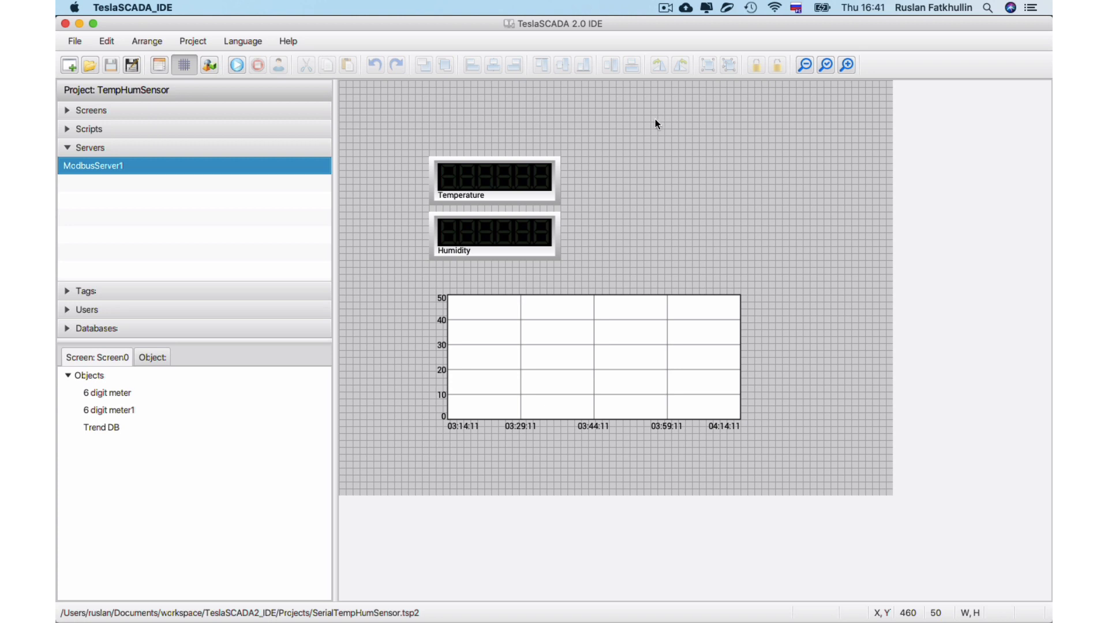
pyautogui.moveTo(136, 218)
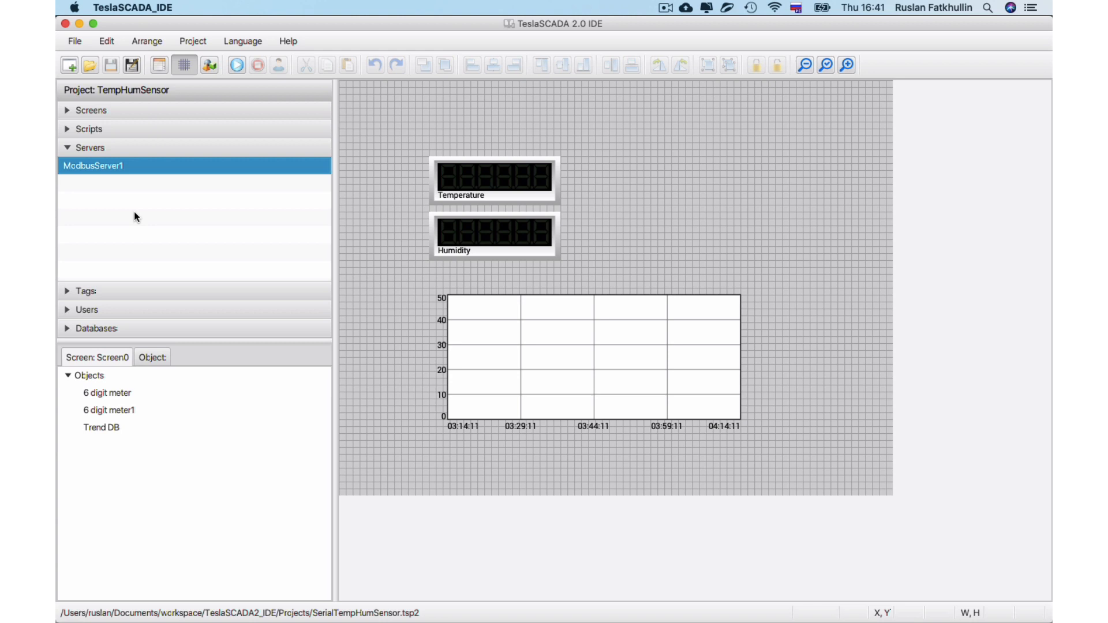
pyautogui.moveTo(137, 218)
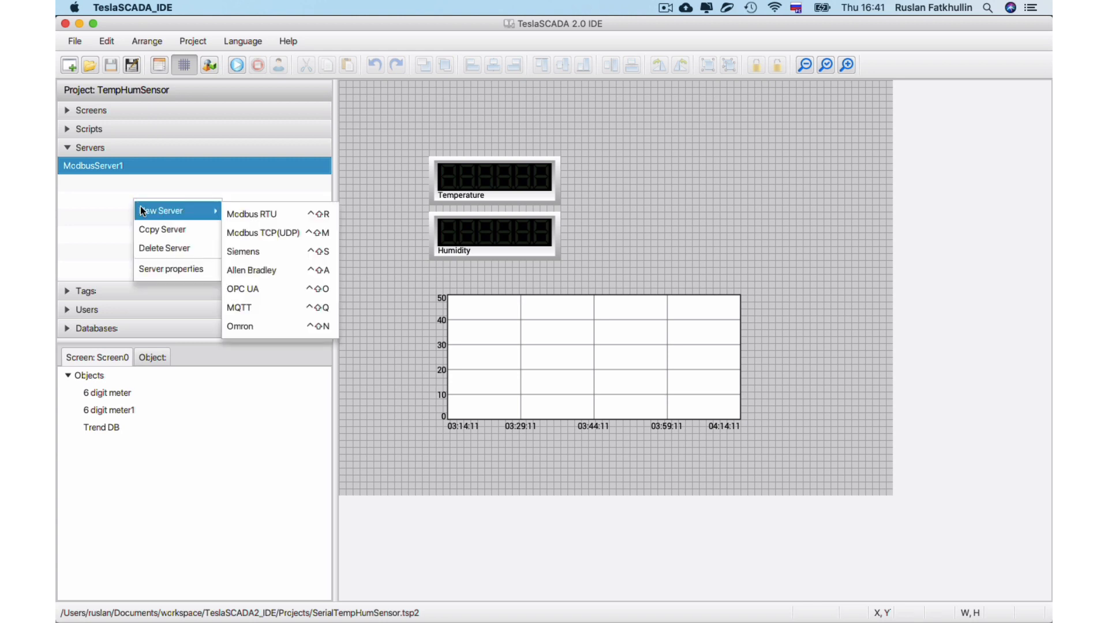
pyautogui.moveTo(254, 214)
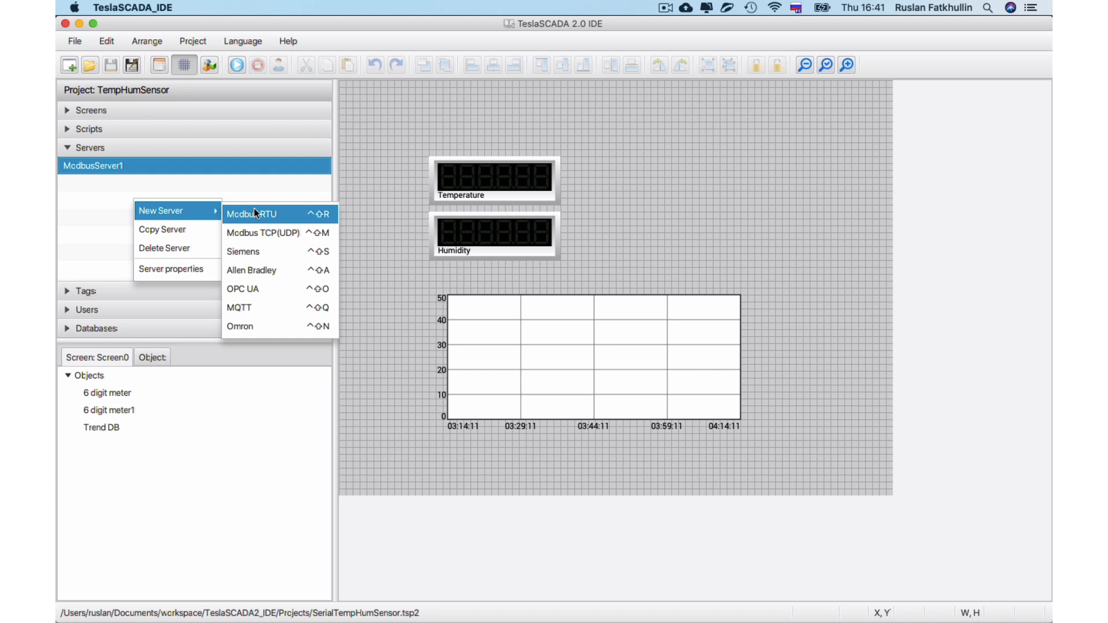
# Bring up ModbusServer1's properties showing serial port COM1
pyautogui.click(267, 187)
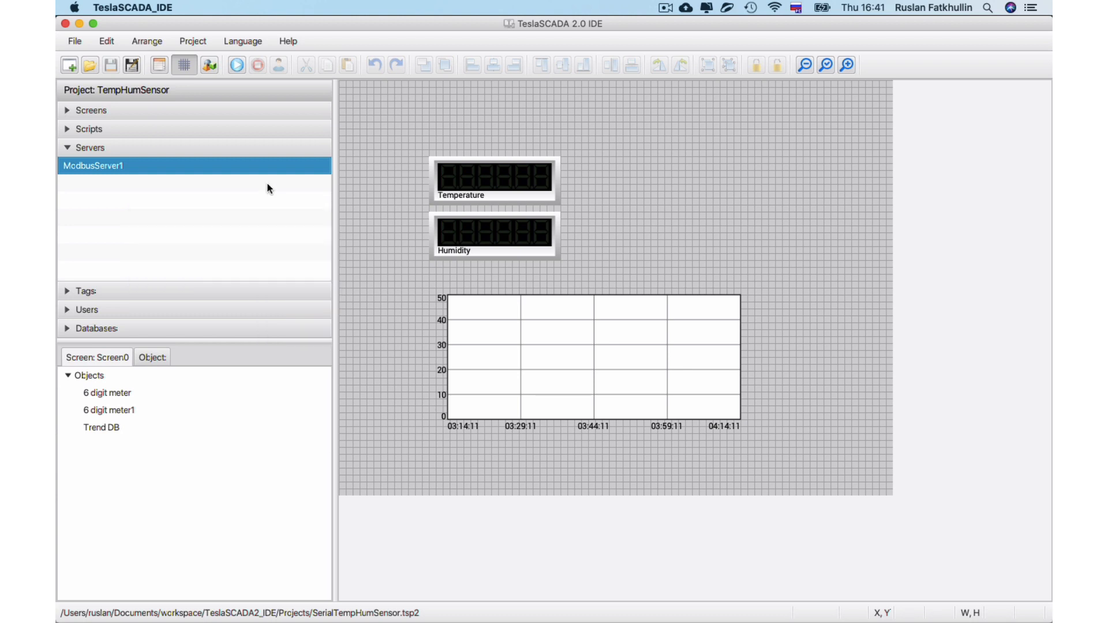
pyautogui.moveTo(143, 185)
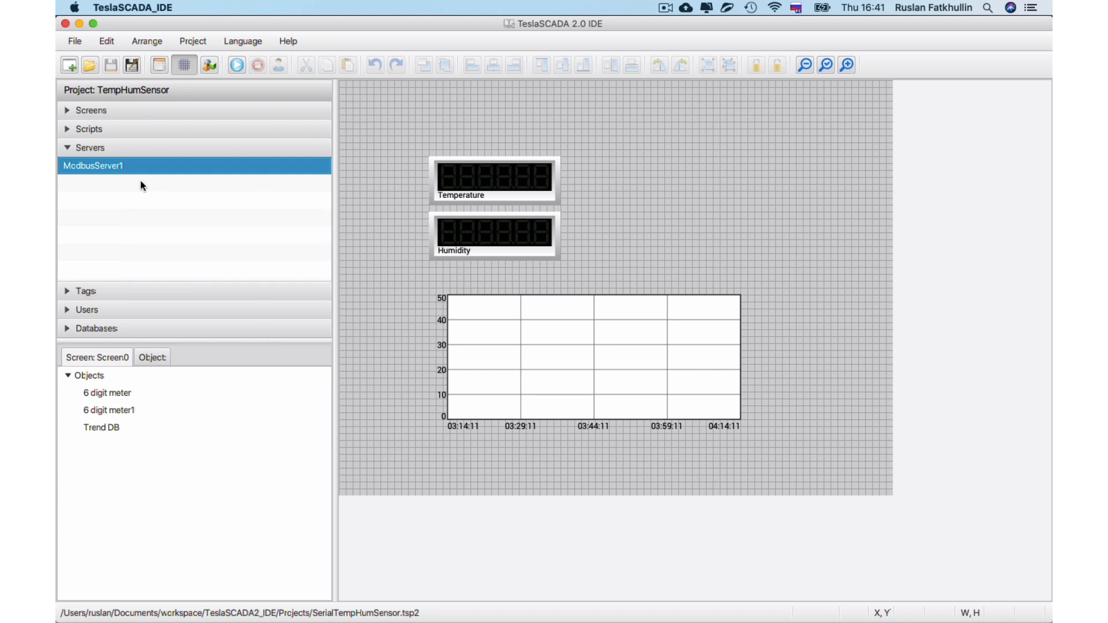
pyautogui.moveTo(130, 174)
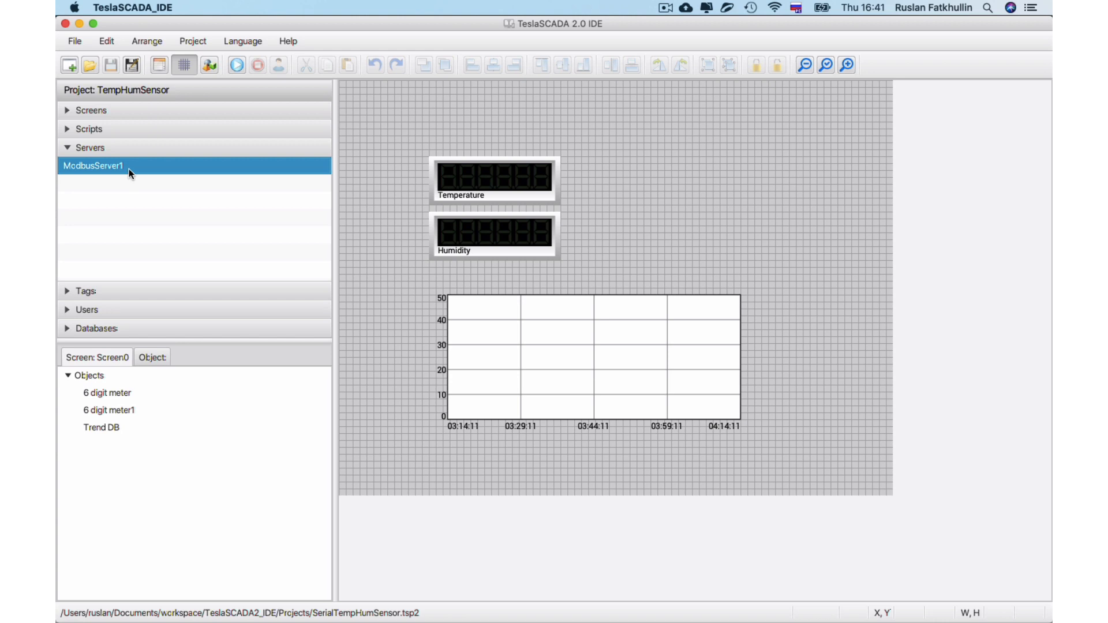
pyautogui.moveTo(141, 194)
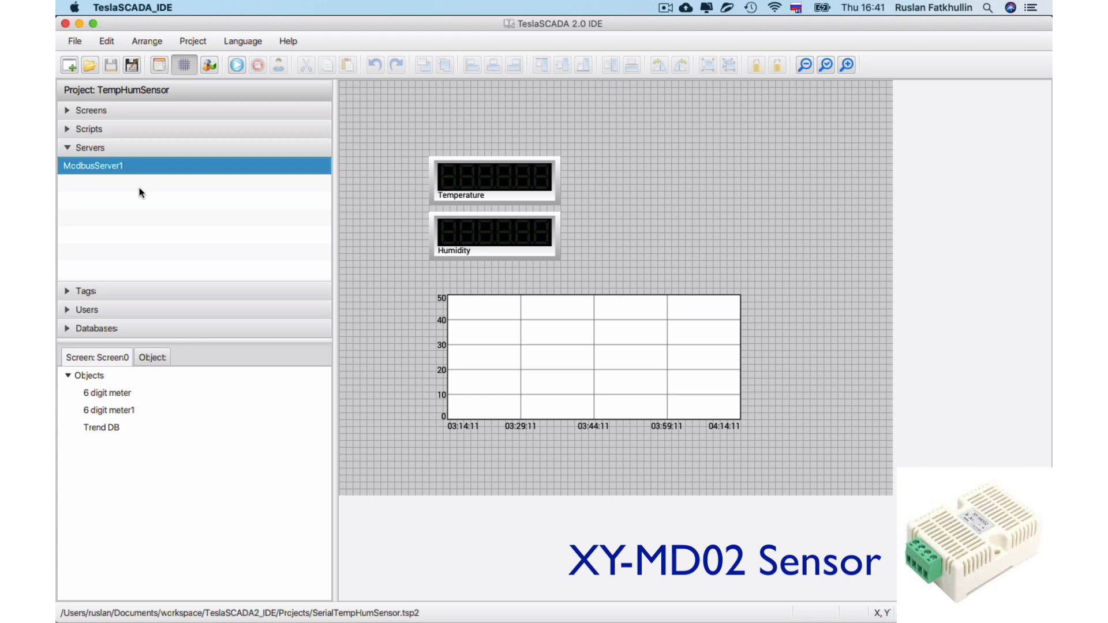
pyautogui.doubleClick(93, 166)
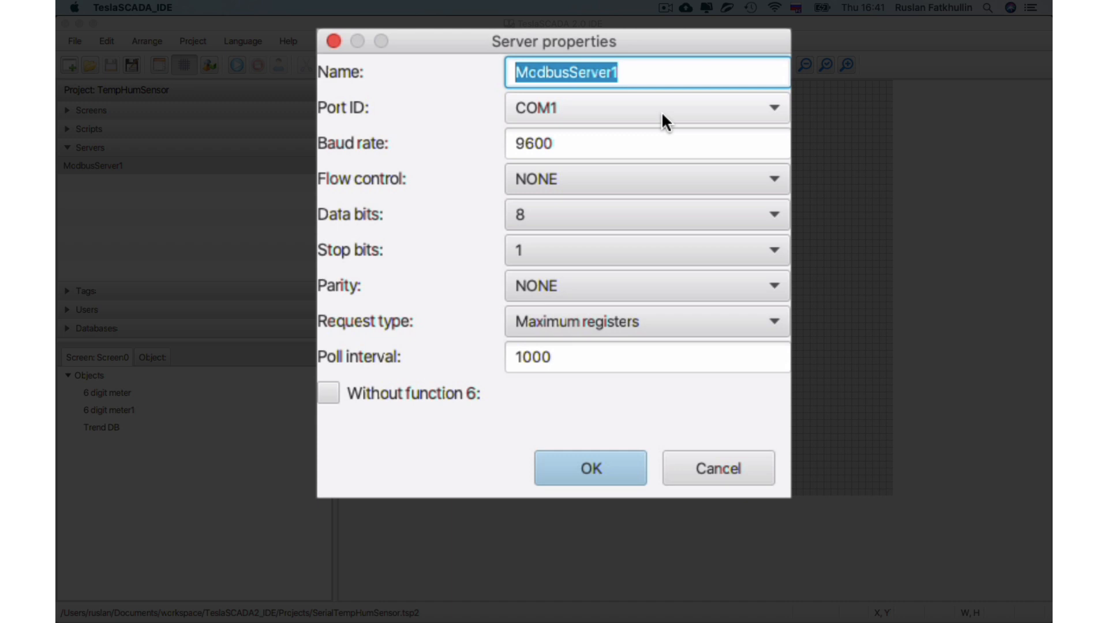
pyautogui.moveTo(600, 120)
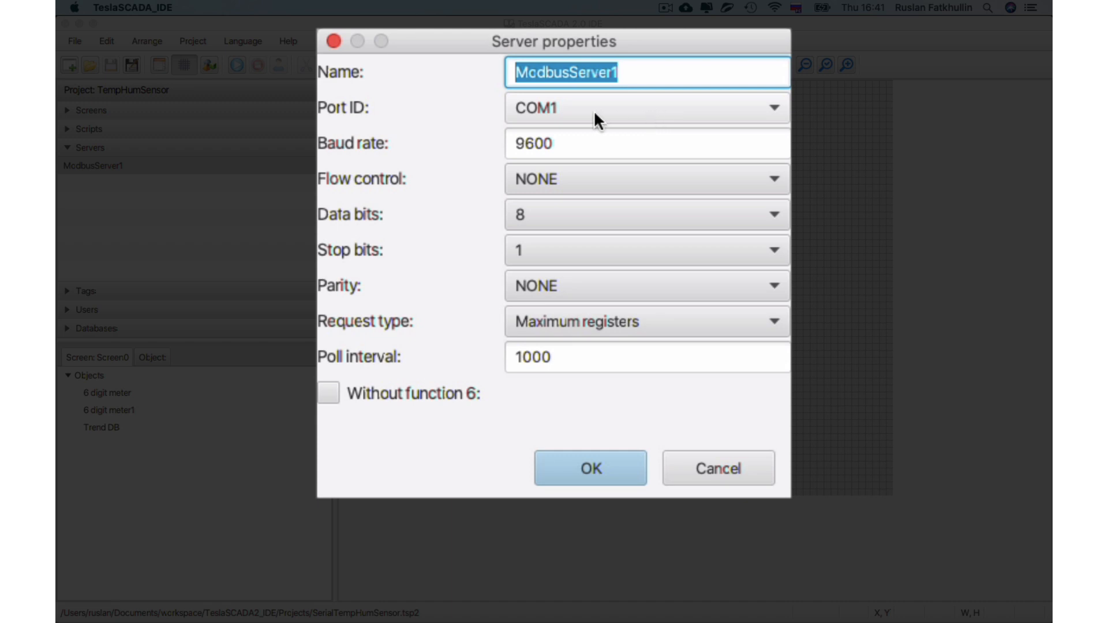
pyautogui.moveTo(327, 126)
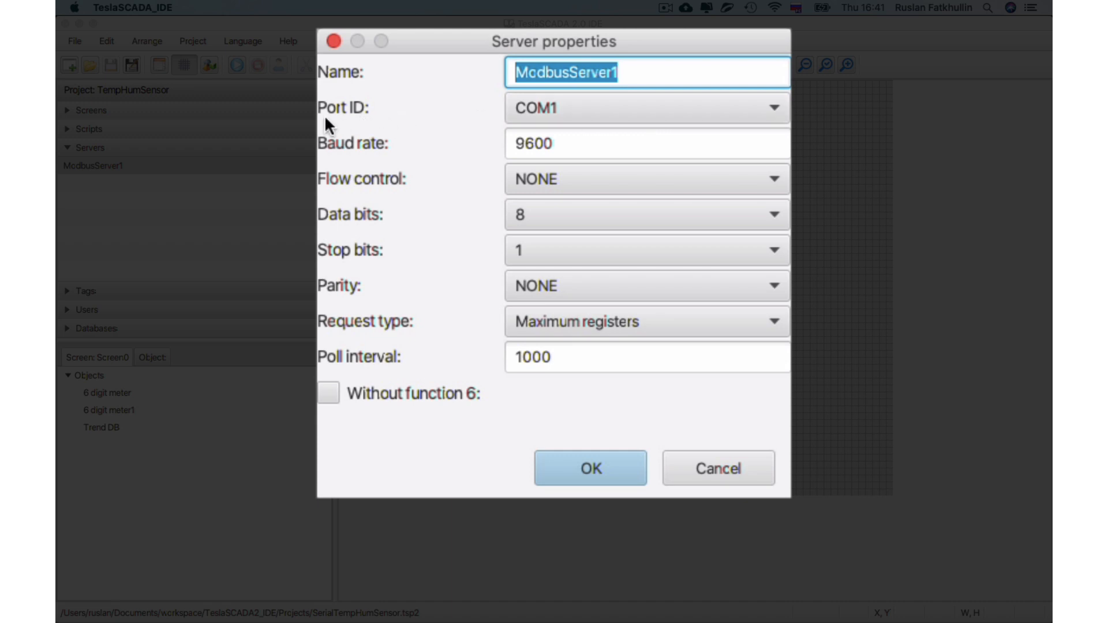
pyautogui.click(645, 108)
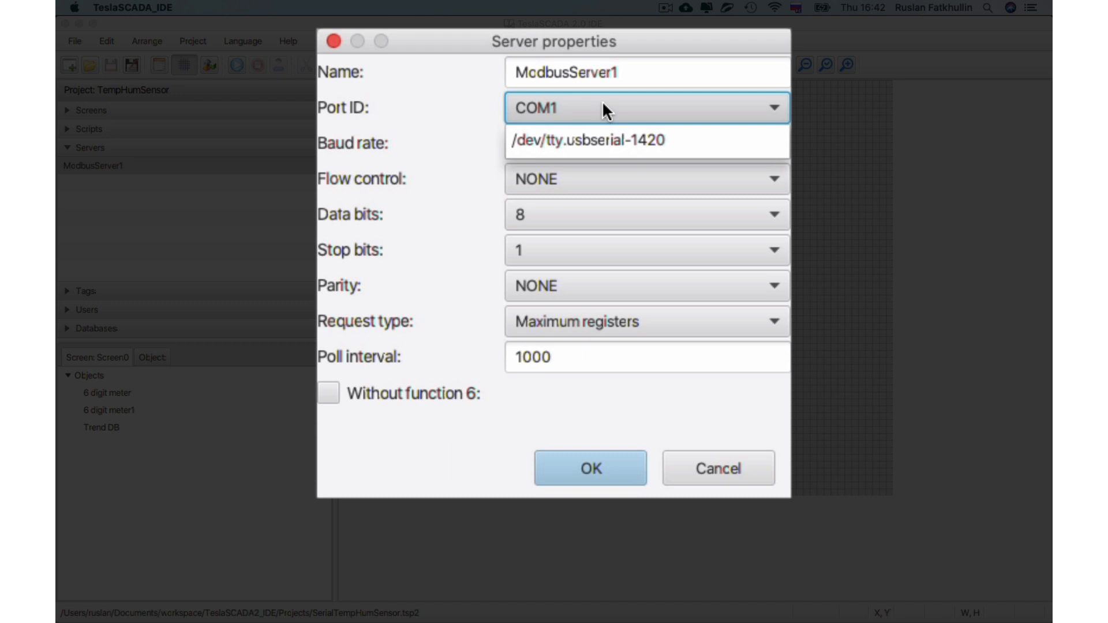
pyautogui.moveTo(602, 119)
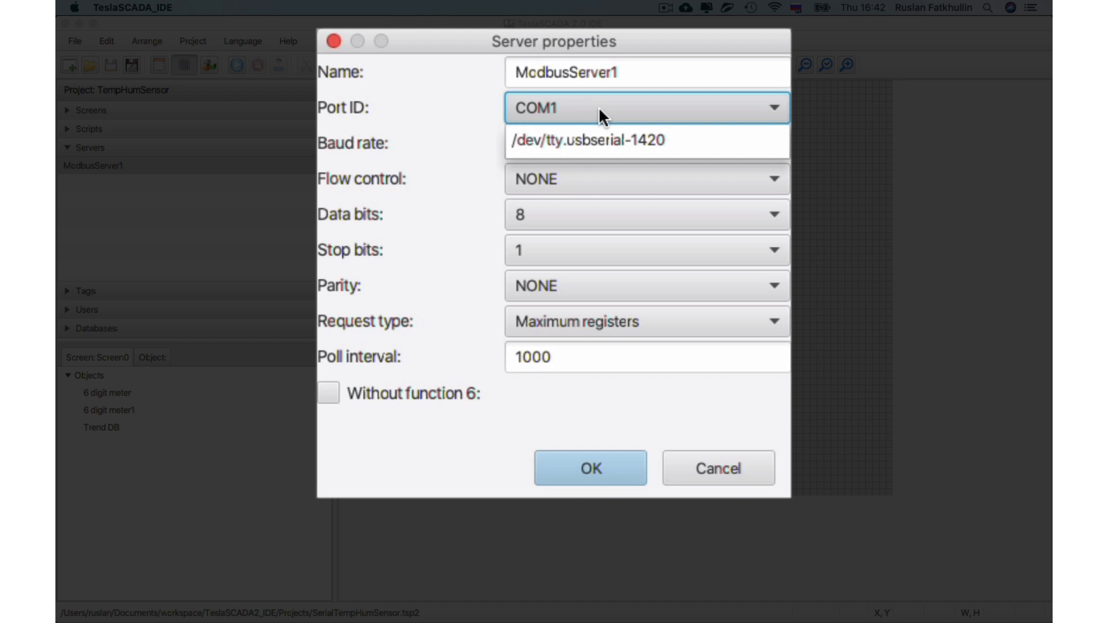
pyautogui.moveTo(580, 140)
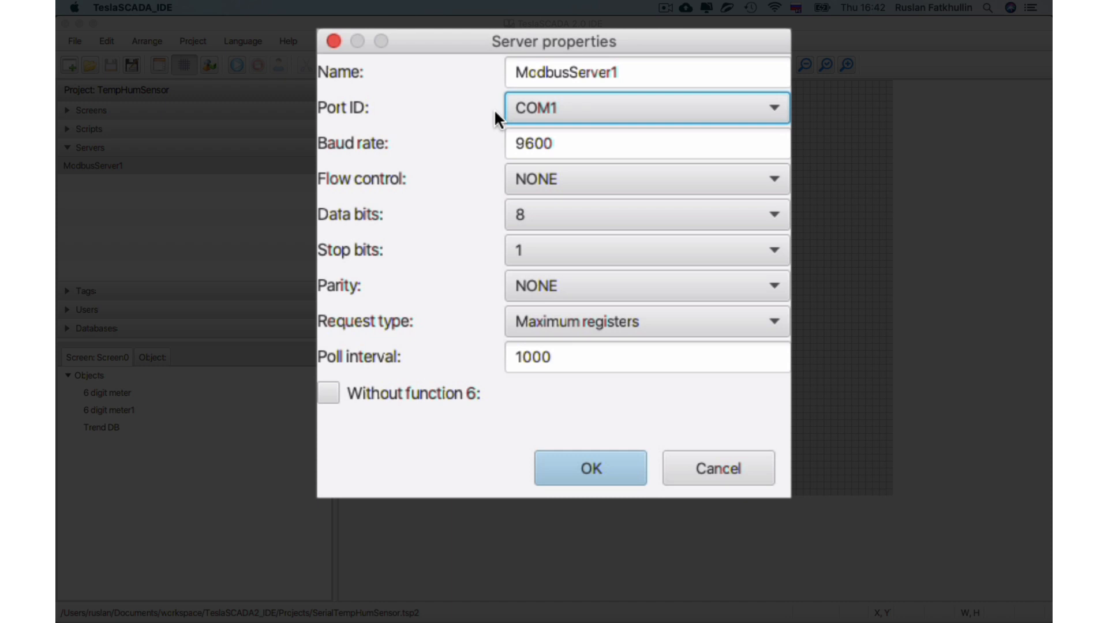
# Review baud rate 9600, flow control NONE and 8 data bits in the server settings
pyautogui.click(646, 143)
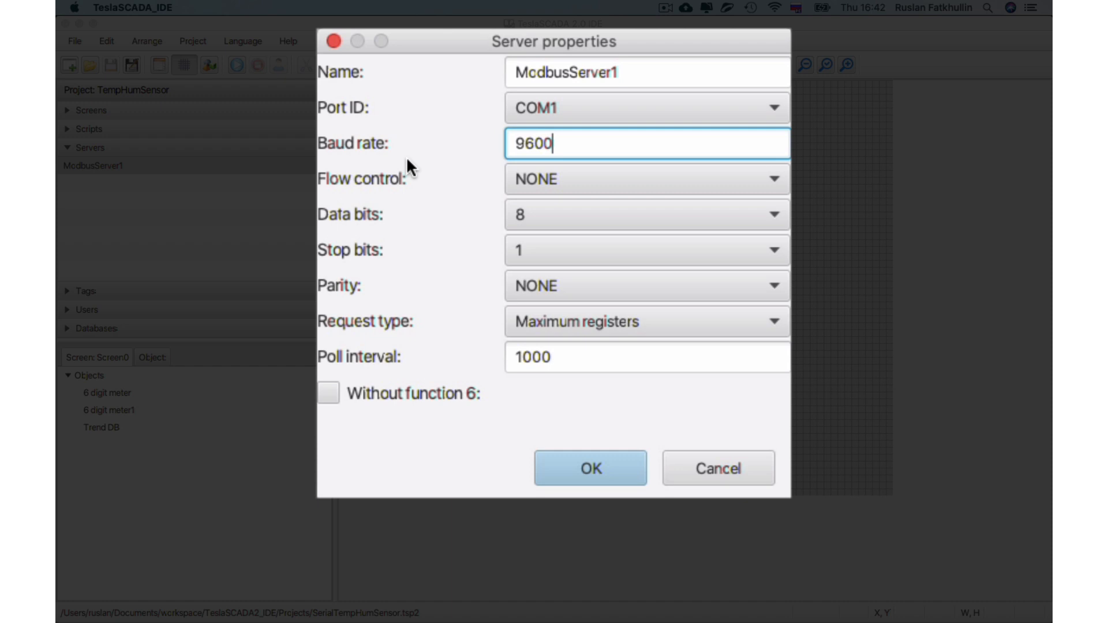
pyautogui.tripleClick(647, 143)
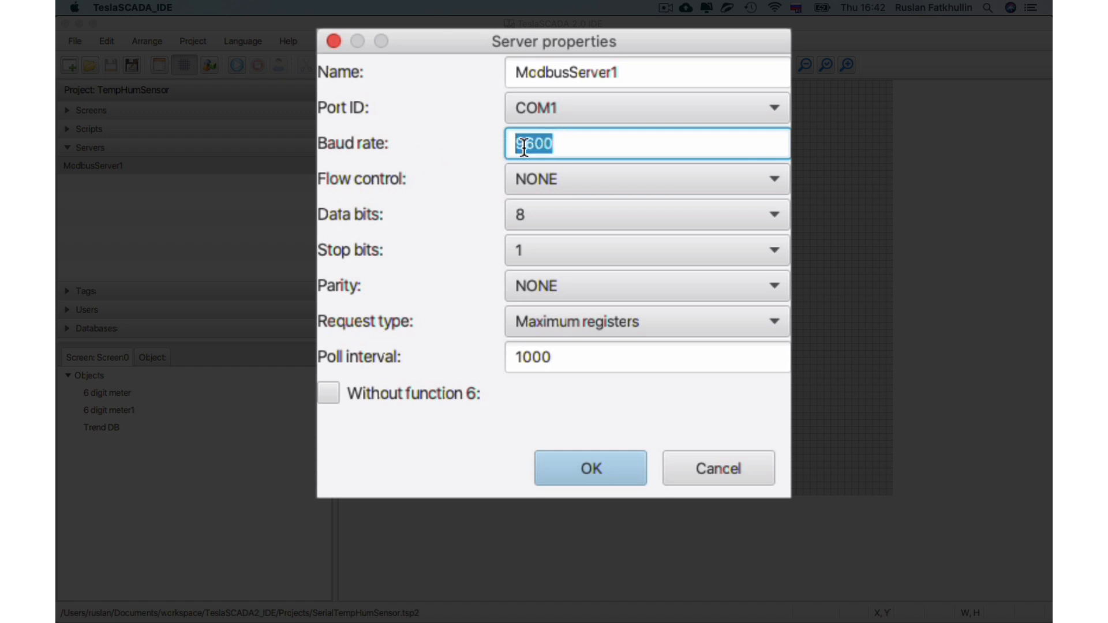
pyautogui.moveTo(617, 215)
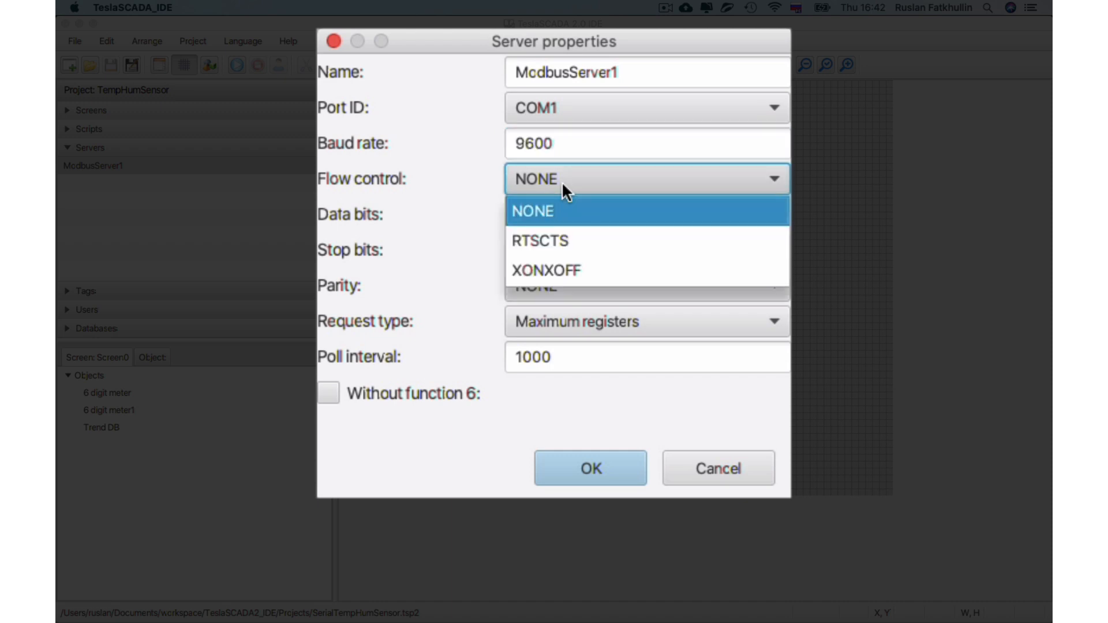
pyautogui.click(532, 211)
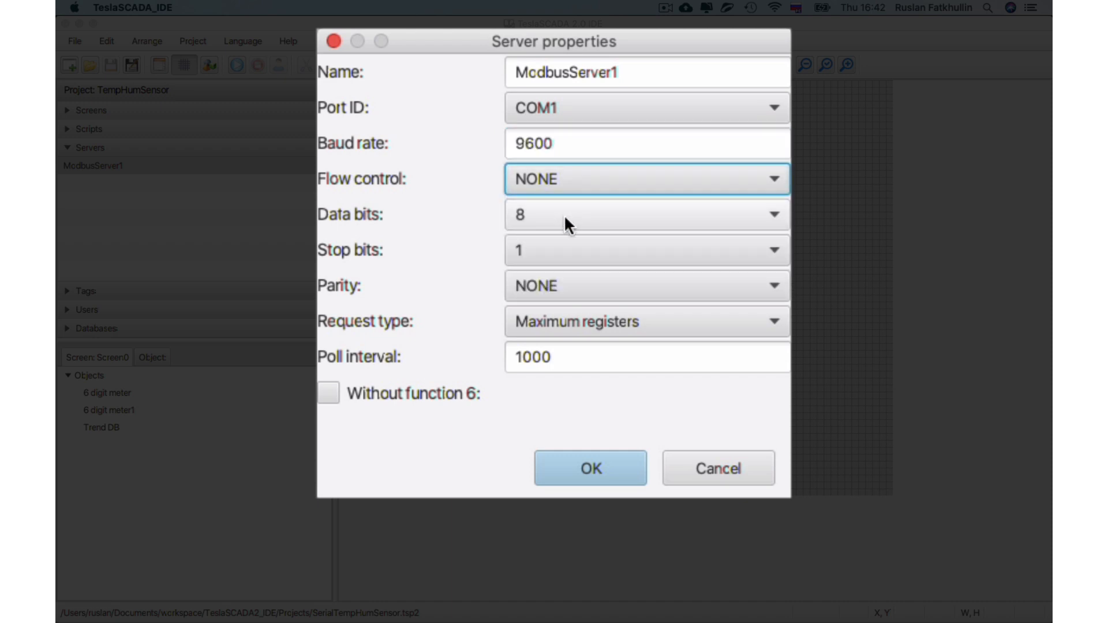
pyautogui.click(639, 215)
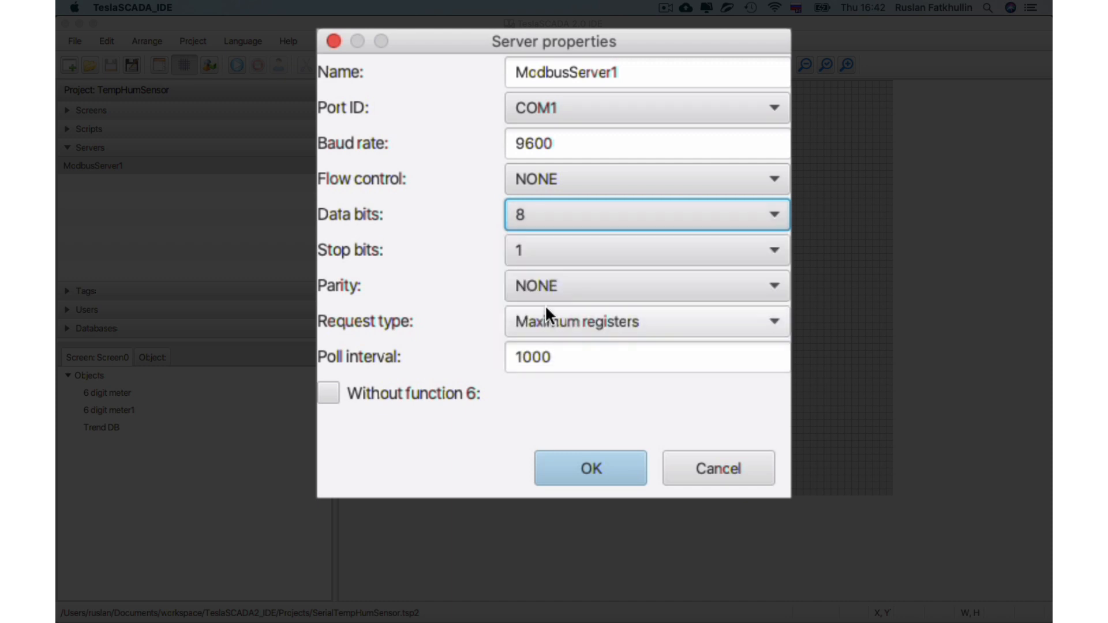
pyautogui.moveTo(588, 303)
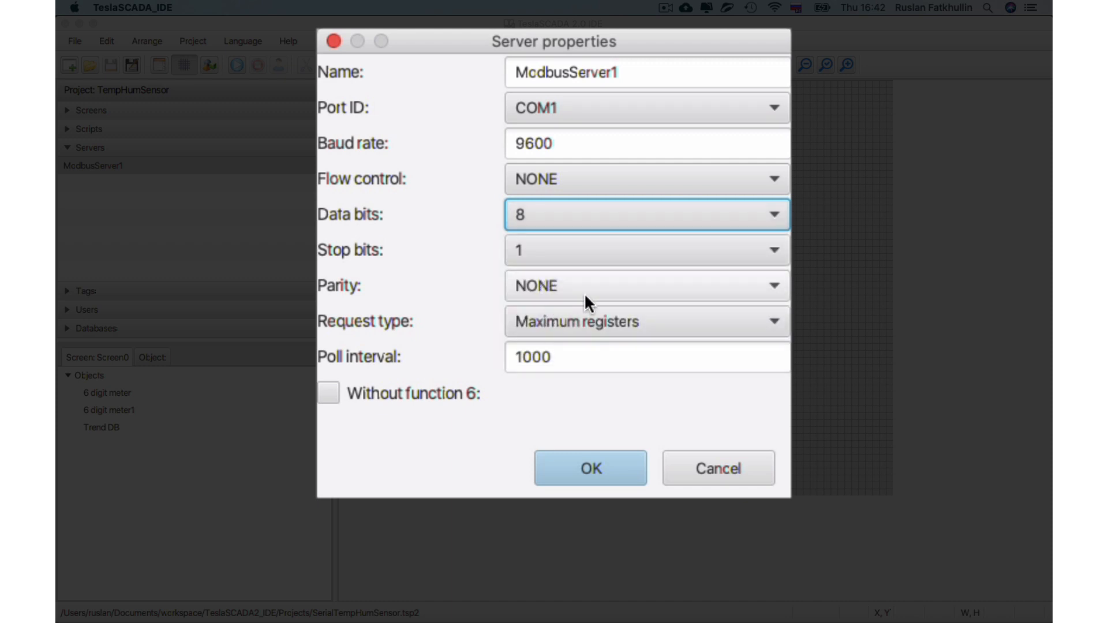
pyautogui.moveTo(521, 347)
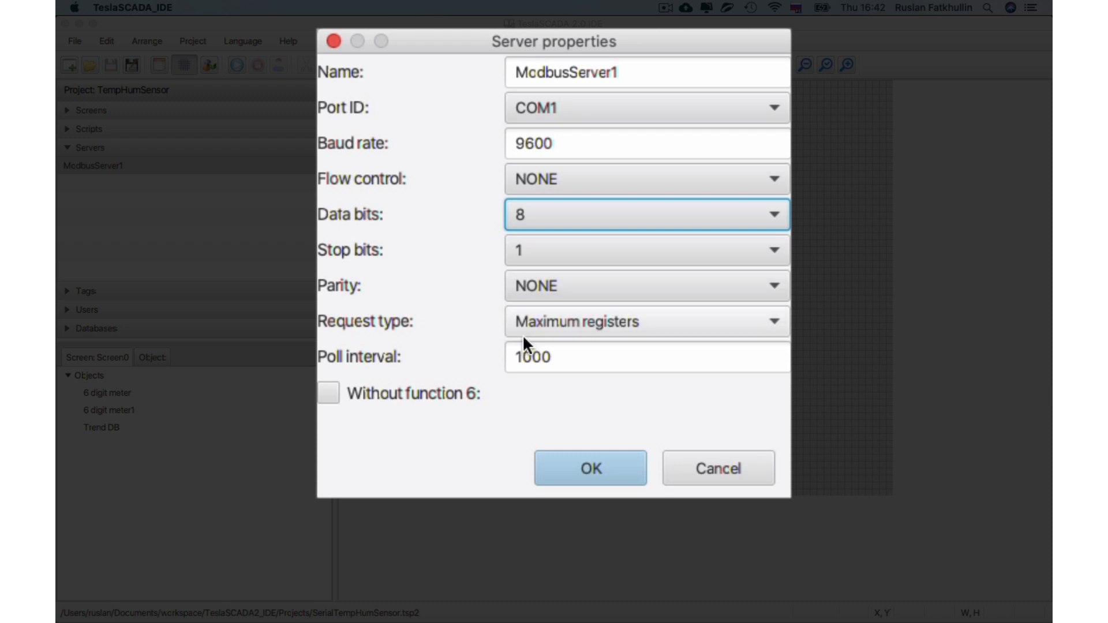
pyautogui.moveTo(553, 339)
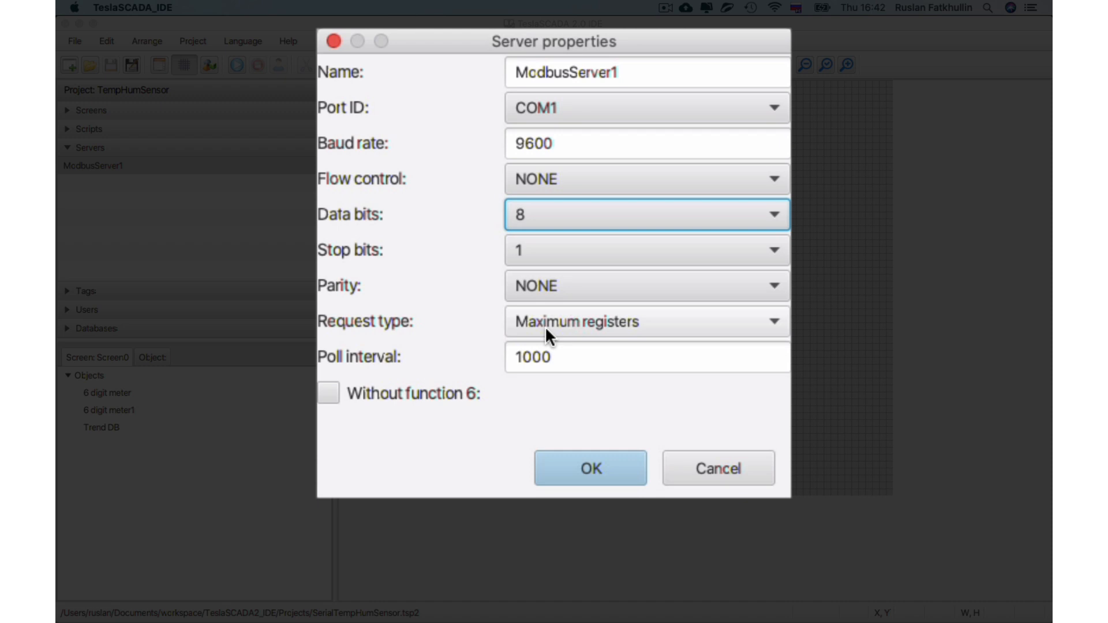
pyautogui.moveTo(394, 396)
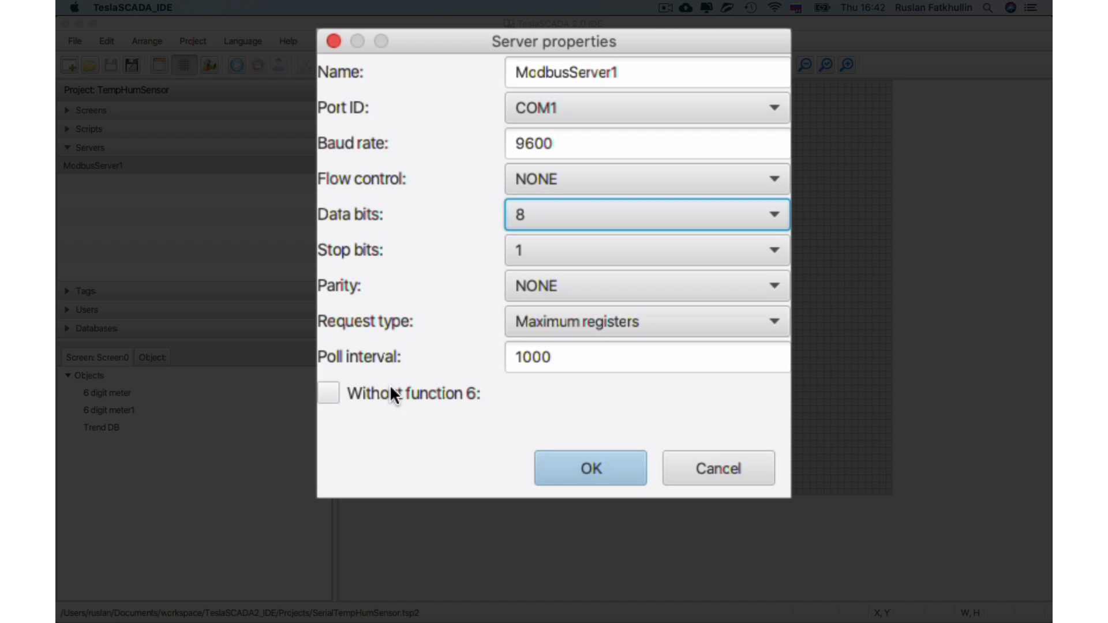
pyautogui.moveTo(392, 409)
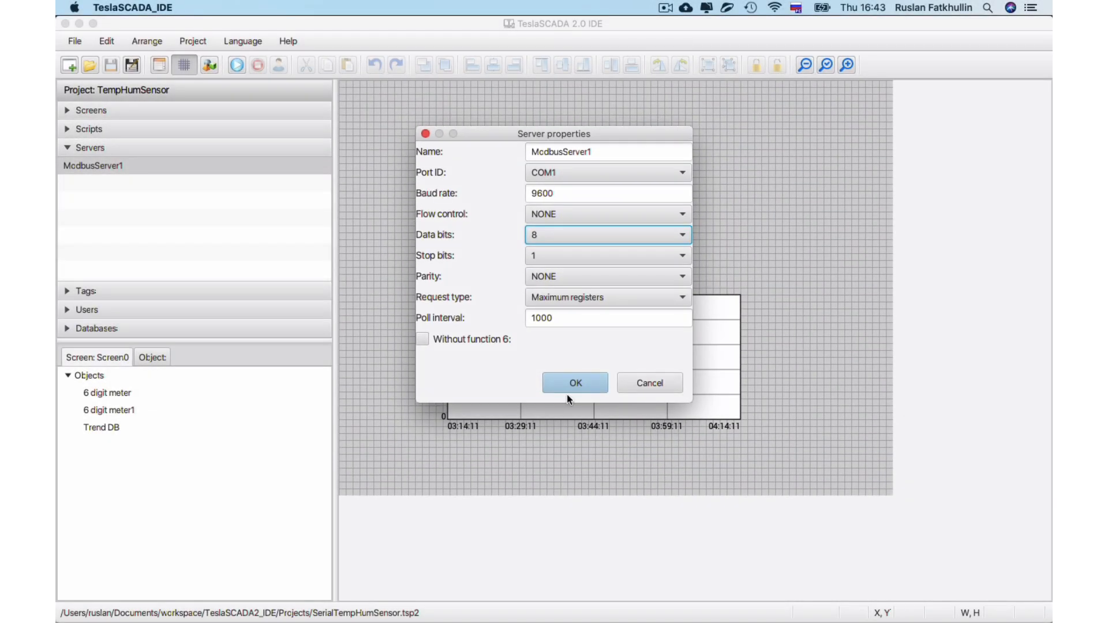
# Confirm the server settings and check the Humidity tag reads slave 1 input register offset 2
pyautogui.click(575, 382)
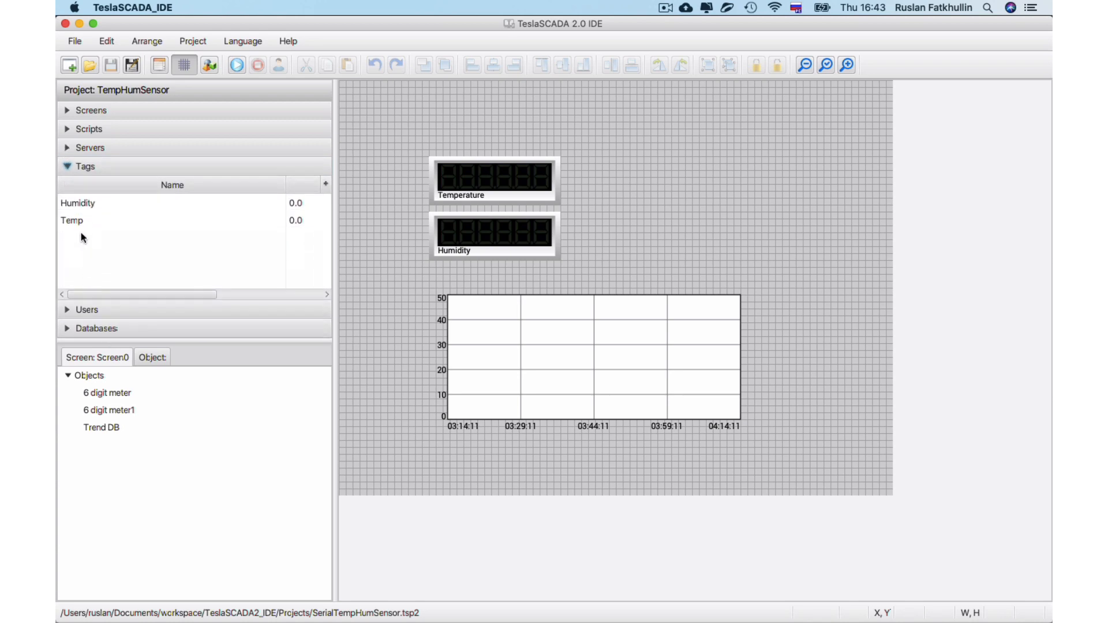
pyautogui.moveTo(84, 206)
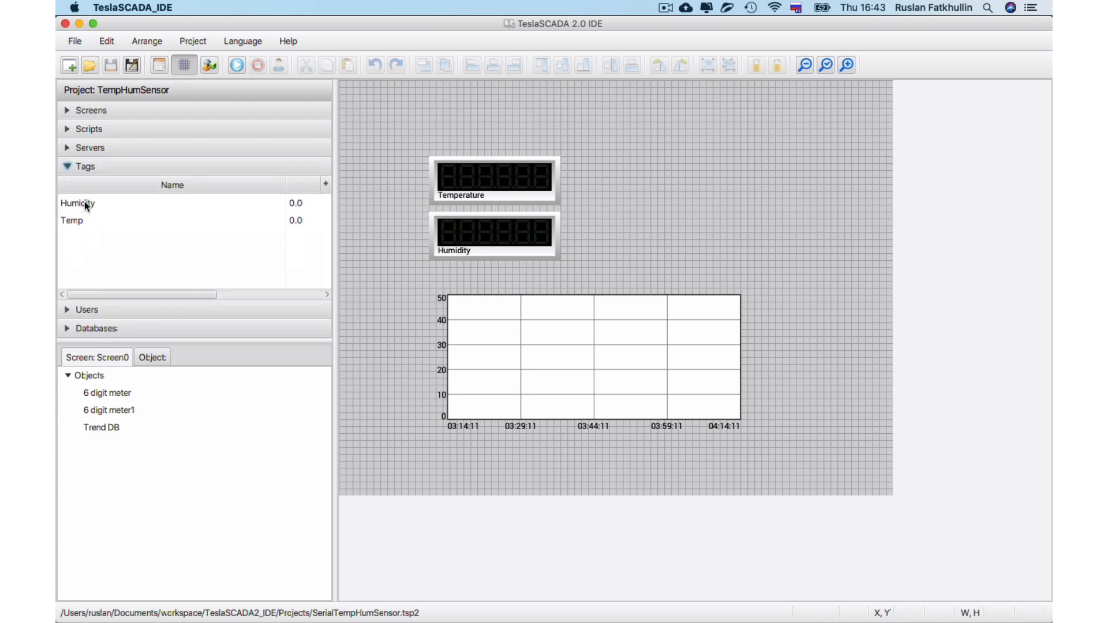
pyautogui.doubleClick(78, 203)
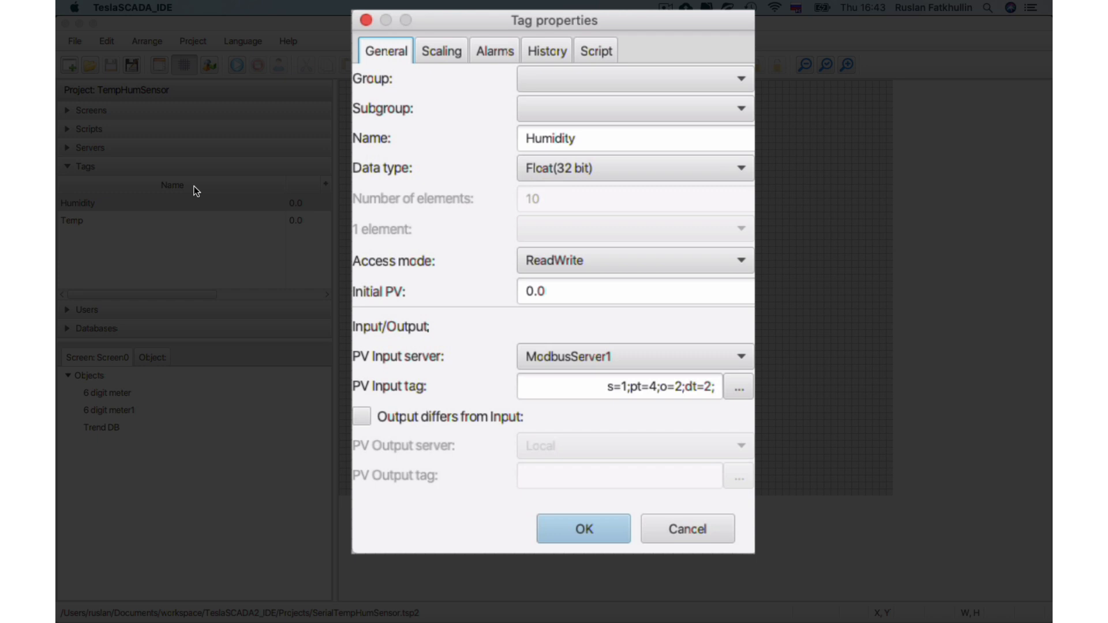
pyautogui.moveTo(532, 172)
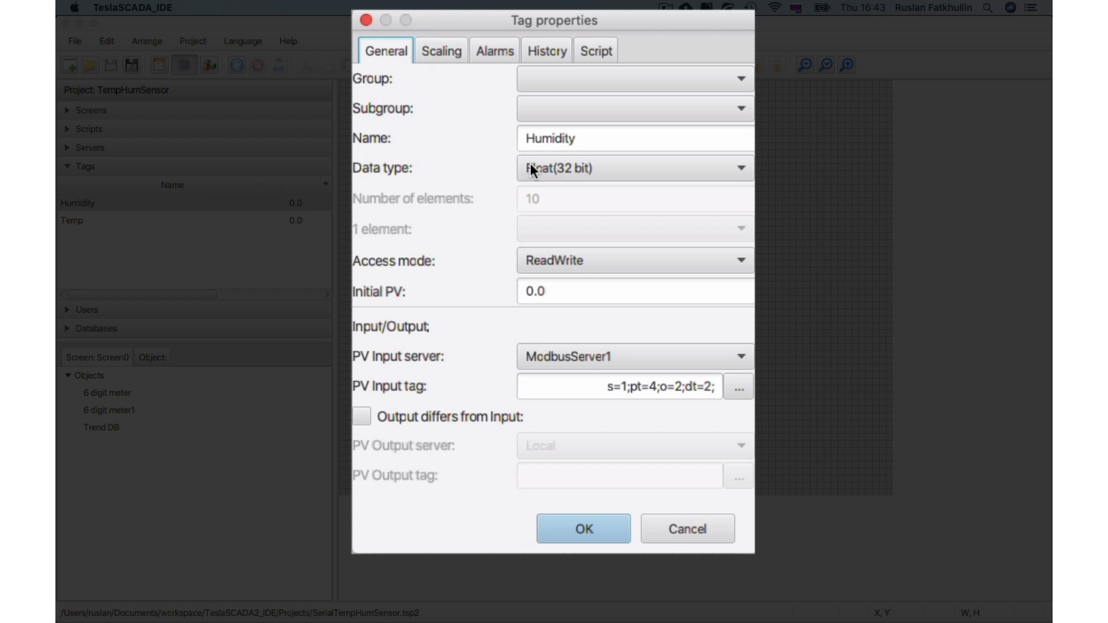
pyautogui.click(738, 385)
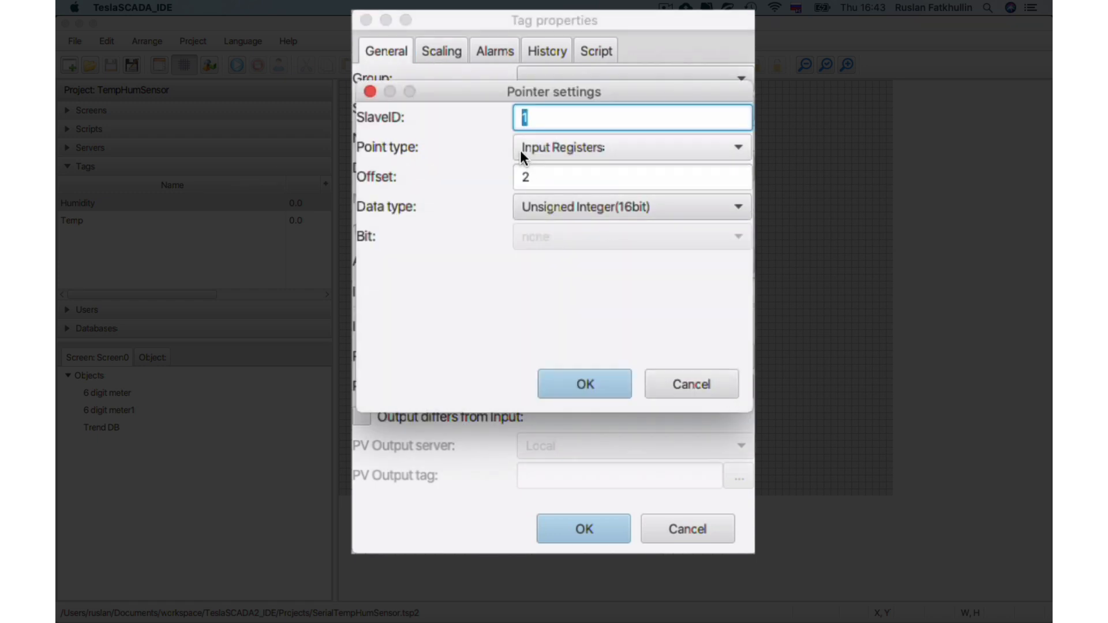
pyautogui.moveTo(564, 157)
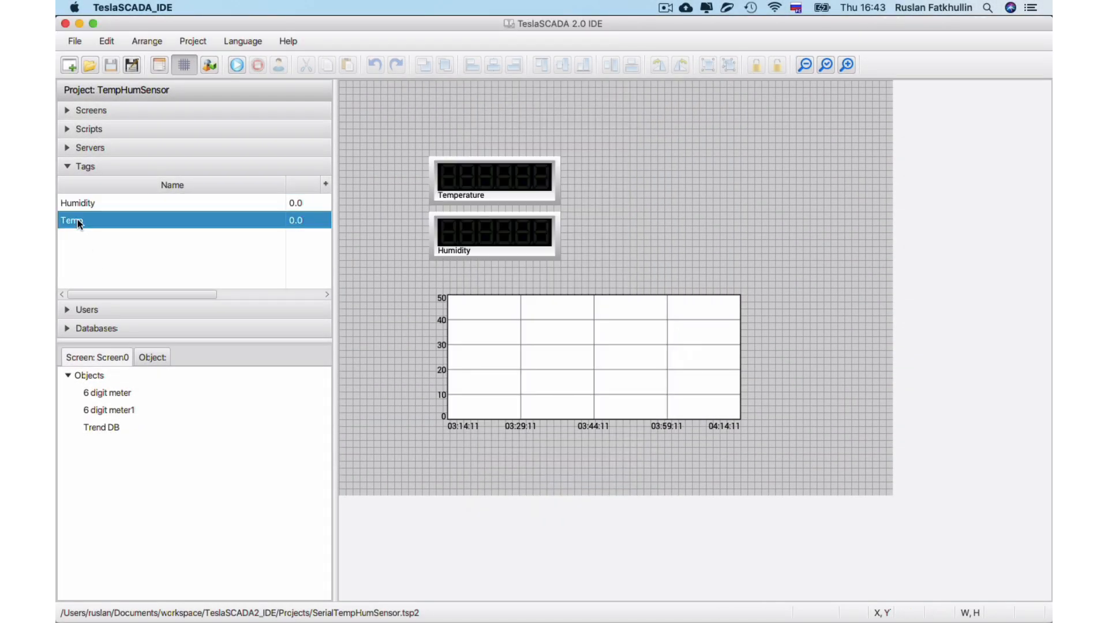
# Check the Temp tag reads slave 1 input register offset 1, then return to the editor
pyautogui.doubleClick(74, 220)
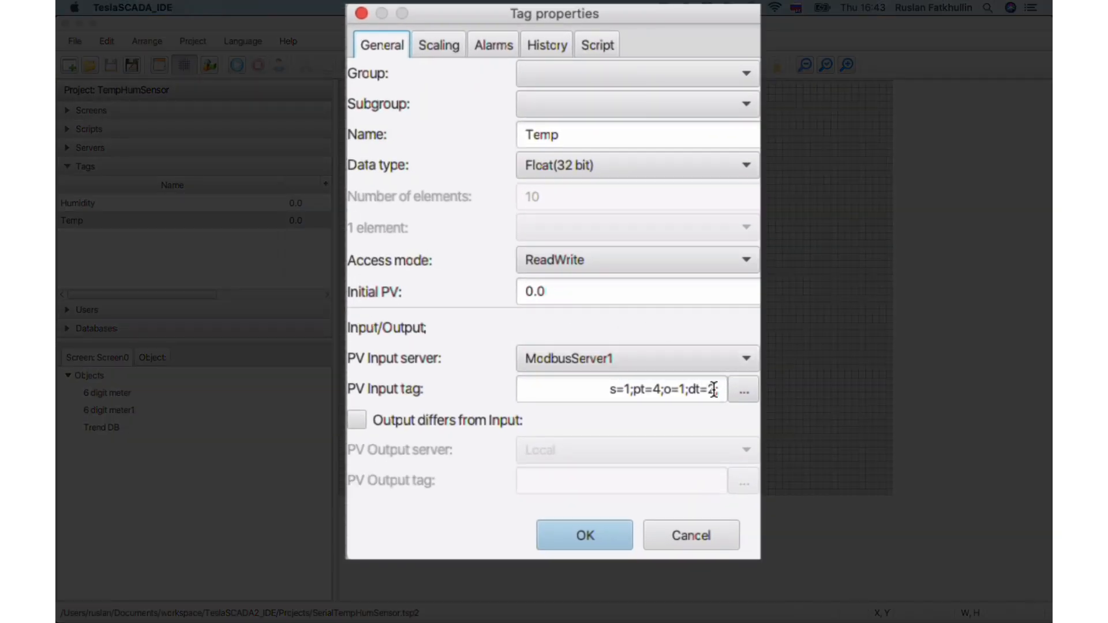
pyautogui.click(743, 389)
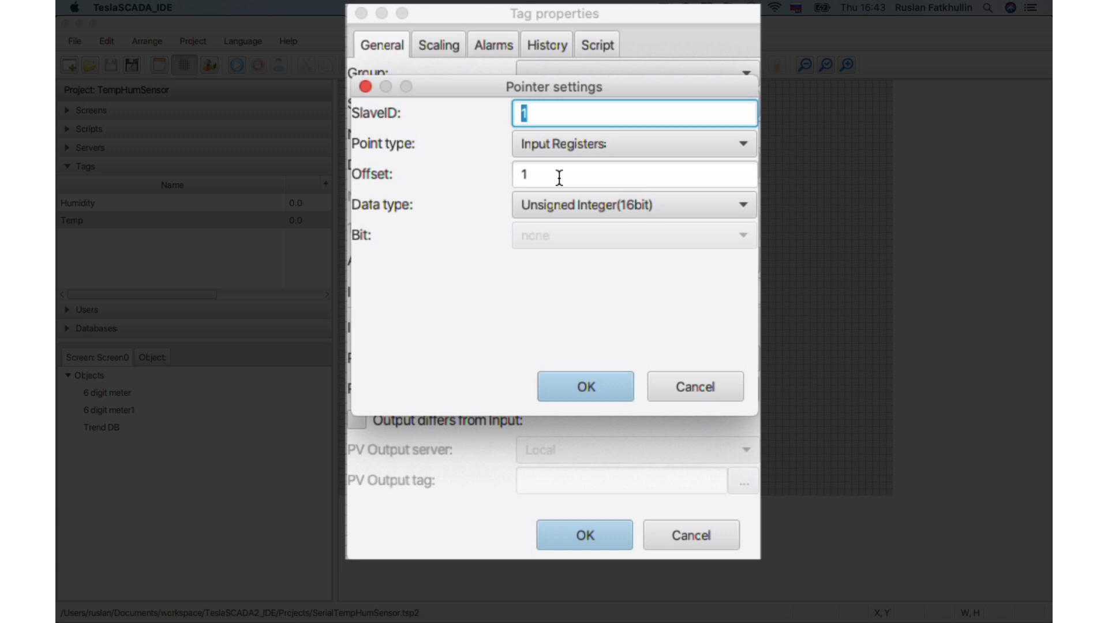
pyautogui.moveTo(695, 387)
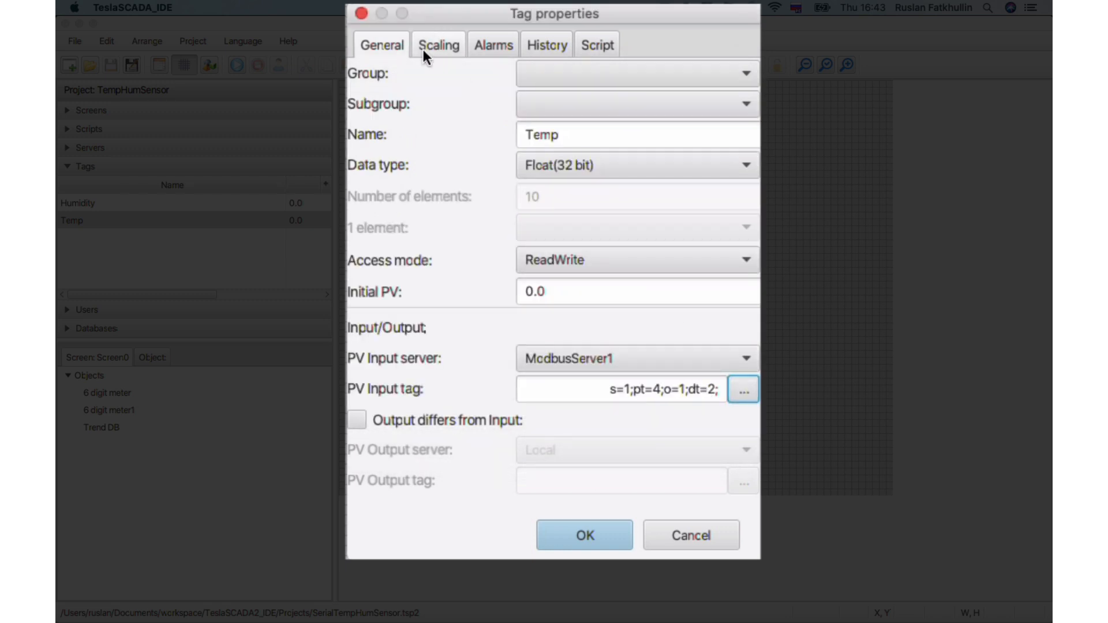
pyautogui.click(438, 45)
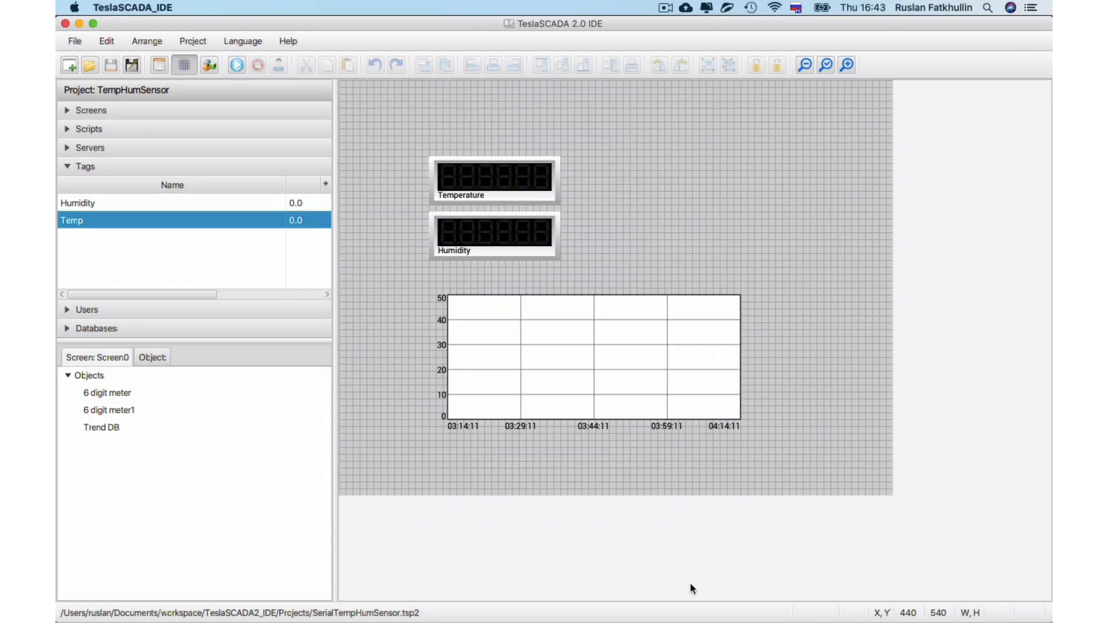
# Run the project in Runtime so the meters show temperature 25.40 and humidity 18.50
pyautogui.click(237, 64)
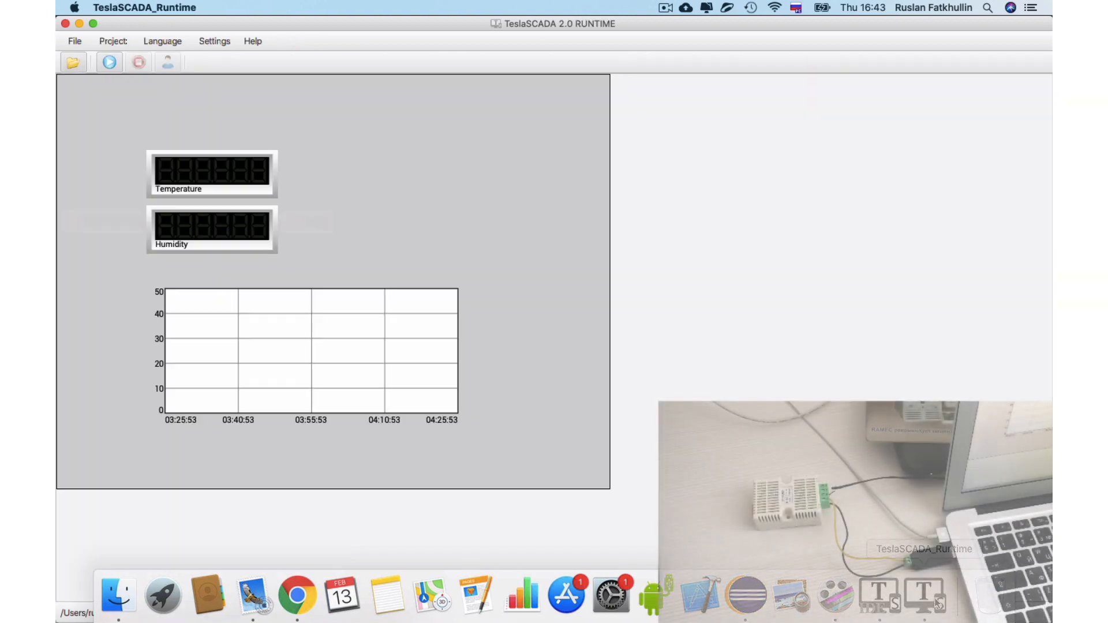
pyautogui.click(72, 63)
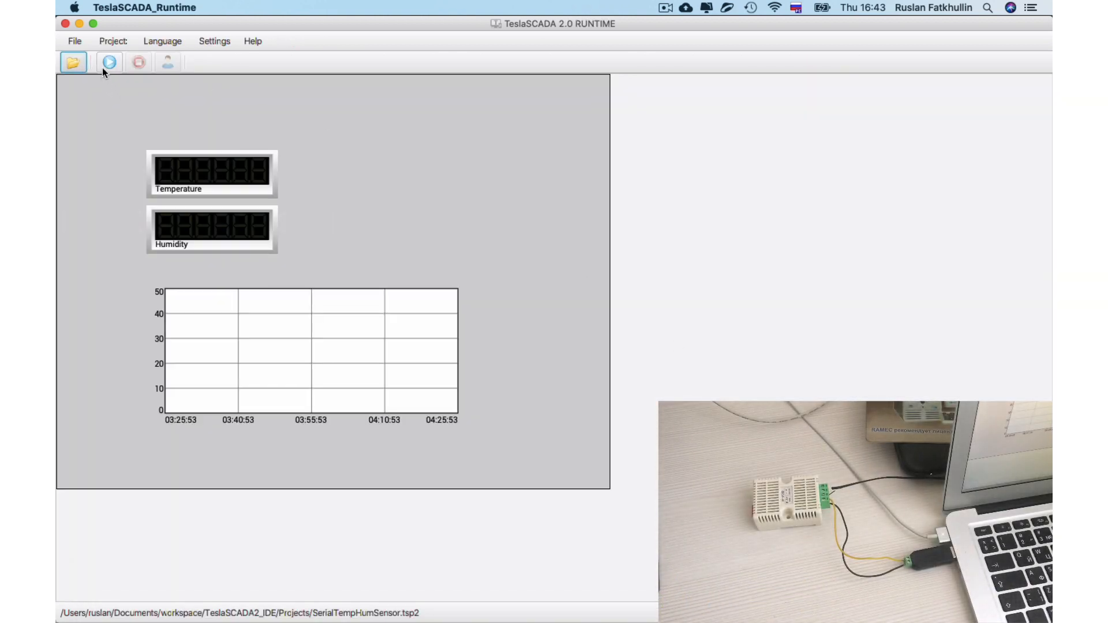
pyautogui.click(109, 63)
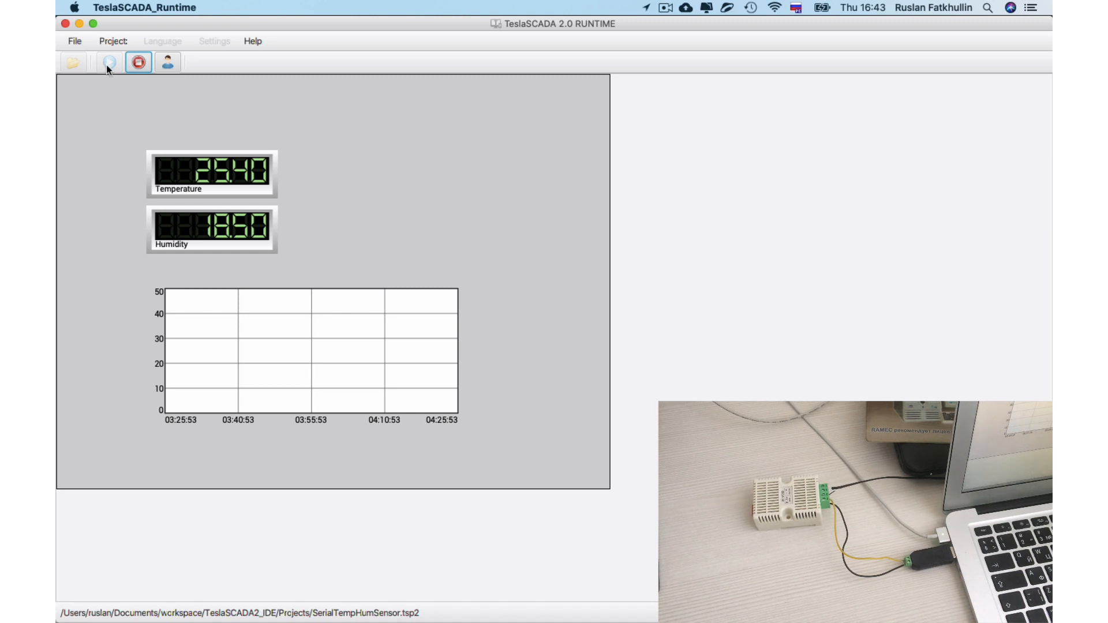
pyautogui.moveTo(398, 322)
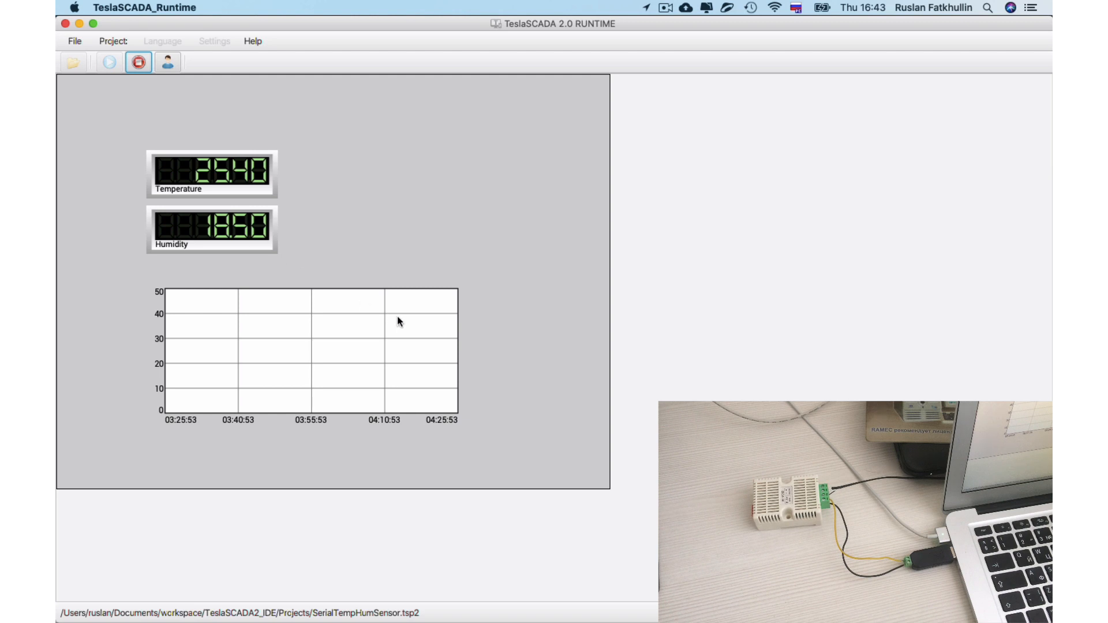
pyautogui.moveTo(127, 71)
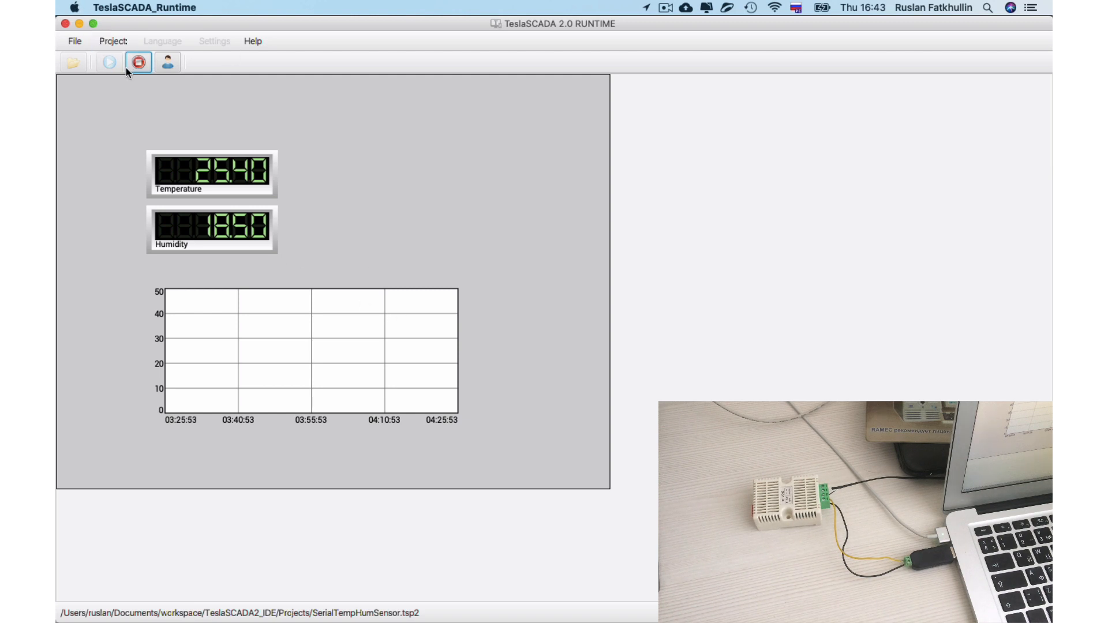